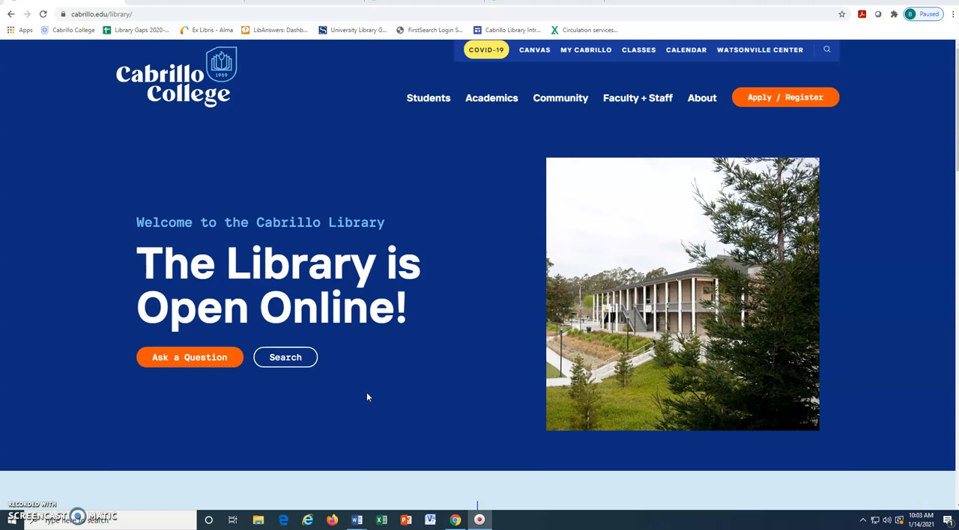
Reach Academic Search Complete through the library's Articles and Databases A-Z list.
scroll("down", 3)
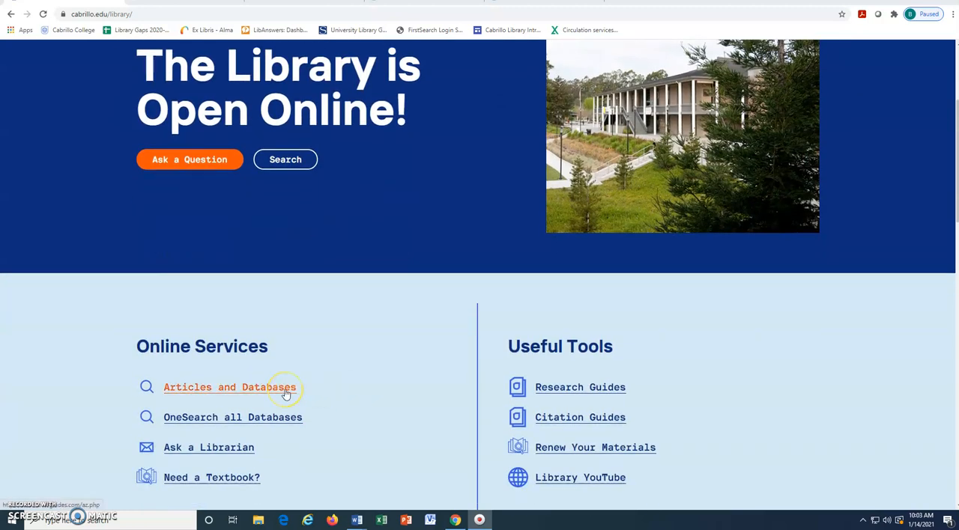
left_click(229, 387)
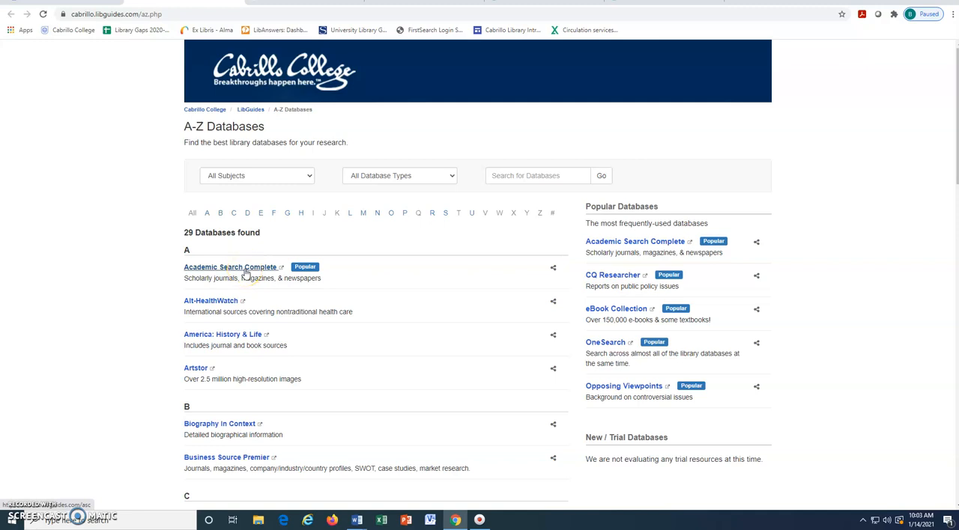
left_click(229, 266)
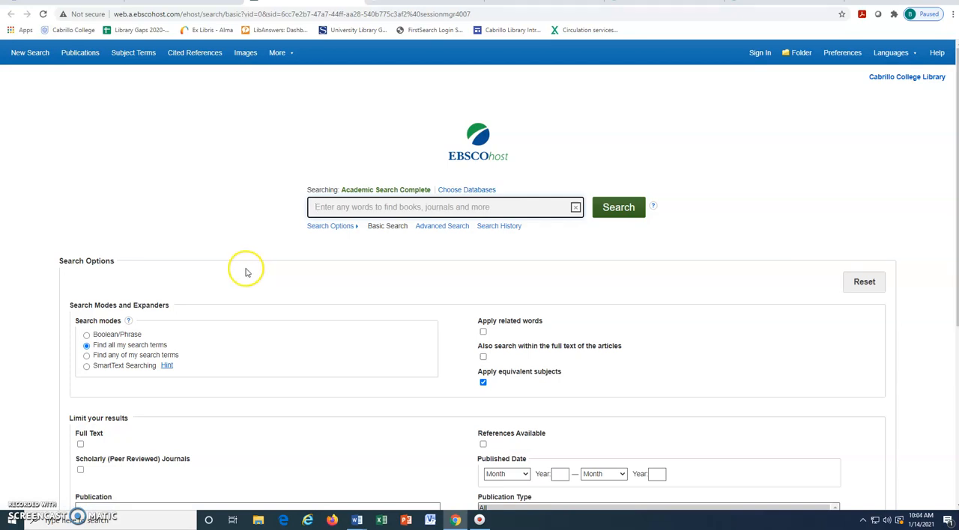
mouse_move(249, 276)
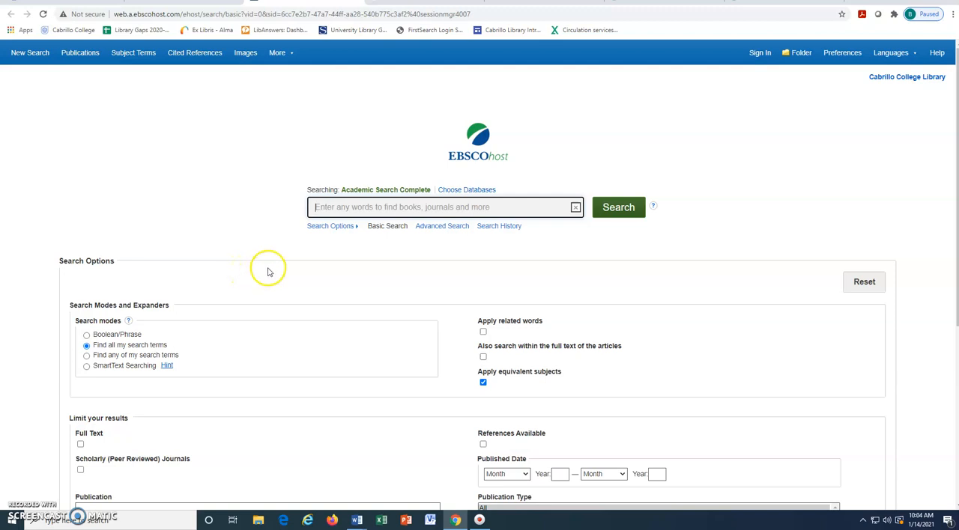
mouse_move(403, 207)
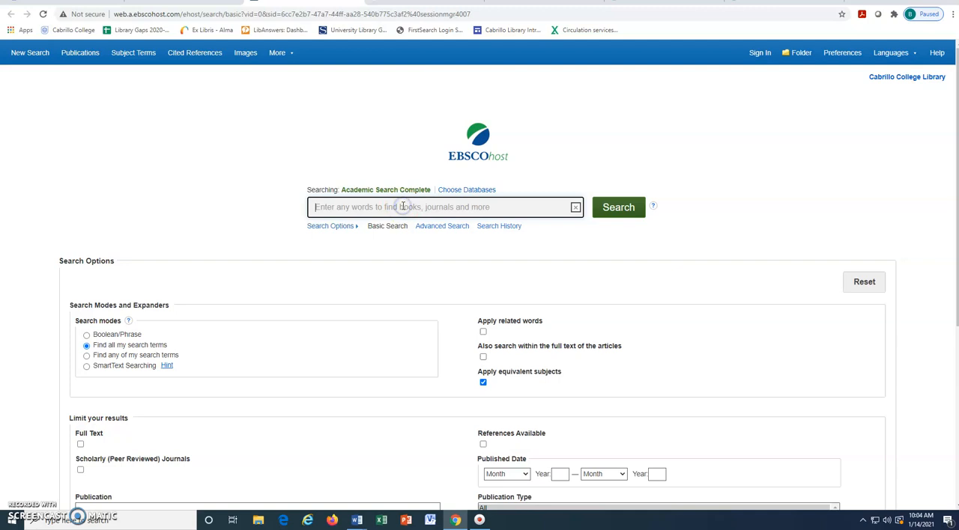
Run a search for 'elections or voting' to bring up the article results list.
type("elections or voting")
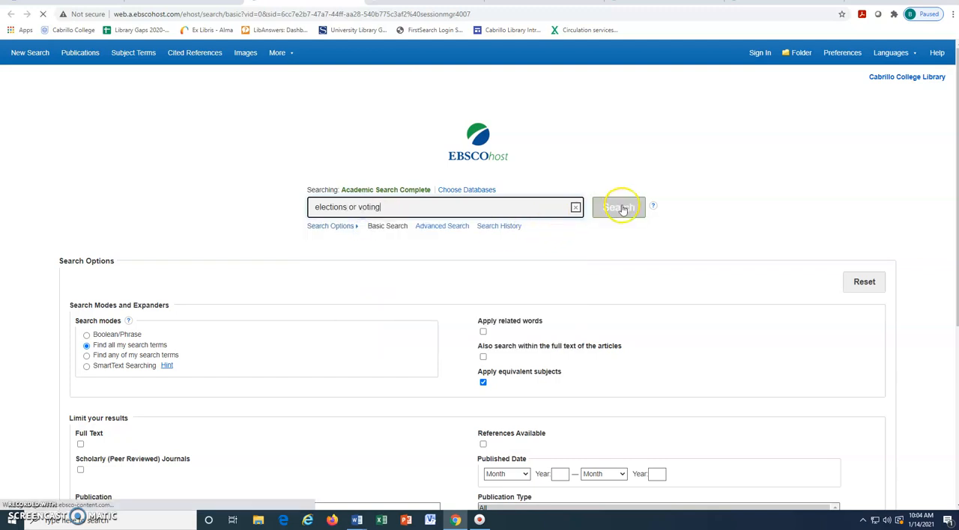
left_click(617, 207)
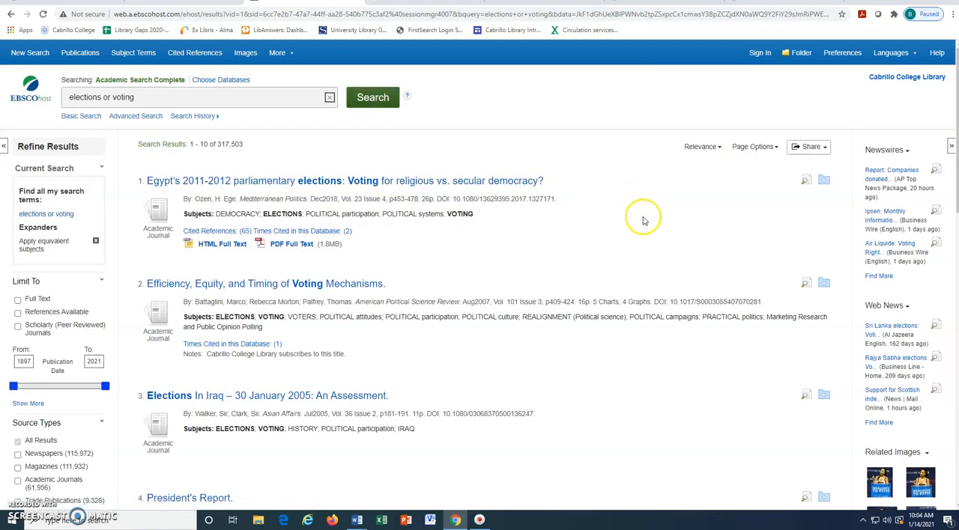
mouse_move(653, 240)
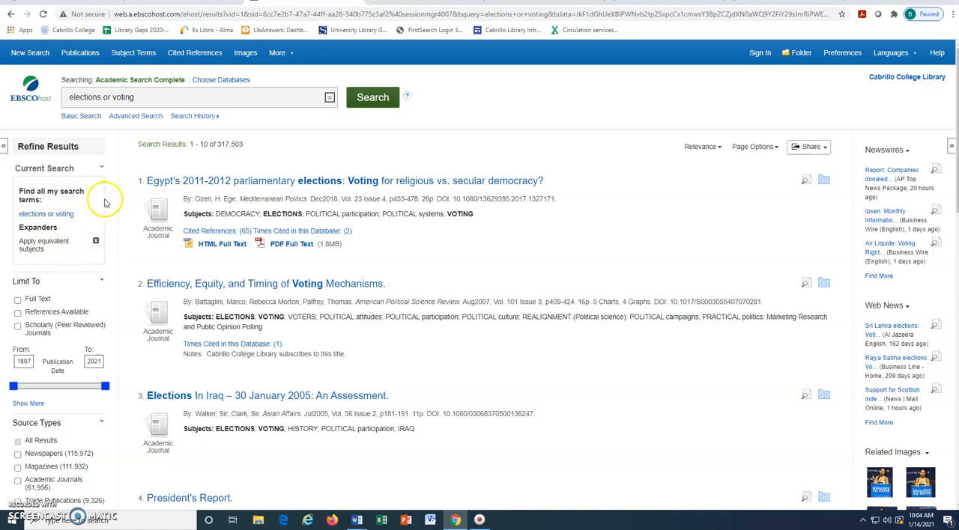
mouse_move(111, 210)
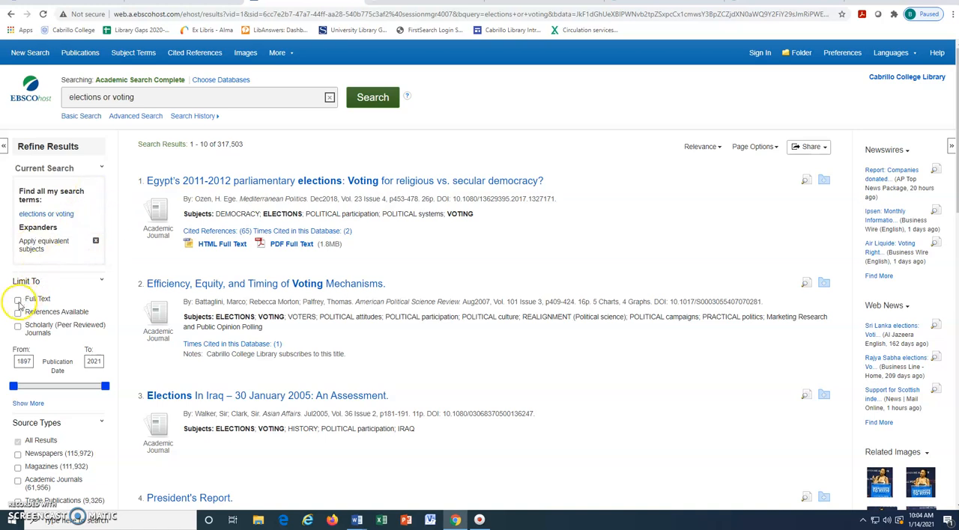
Limit results to Full Text, Scholarly (Peer Reviewed) Journals, published from 2015, leaving about 7,931 articles.
left_click(18, 300)
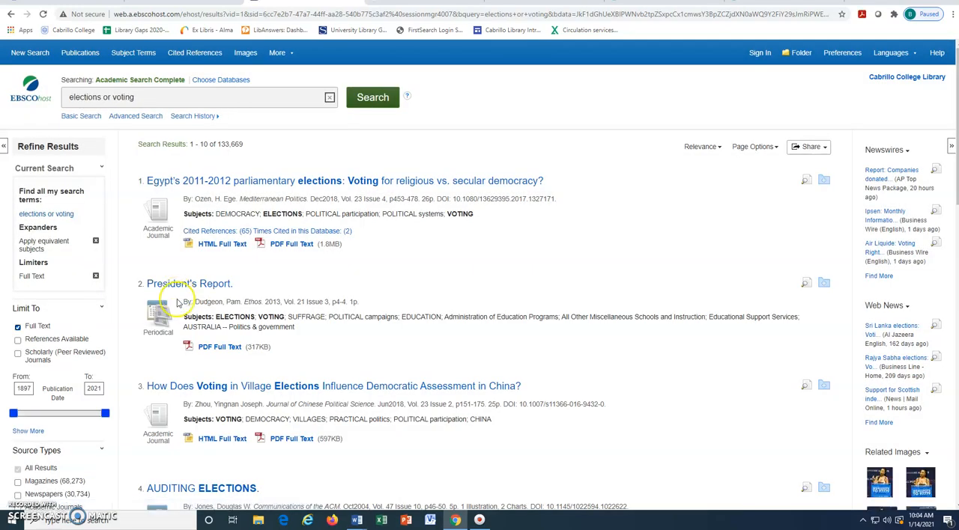
left_click(189, 283)
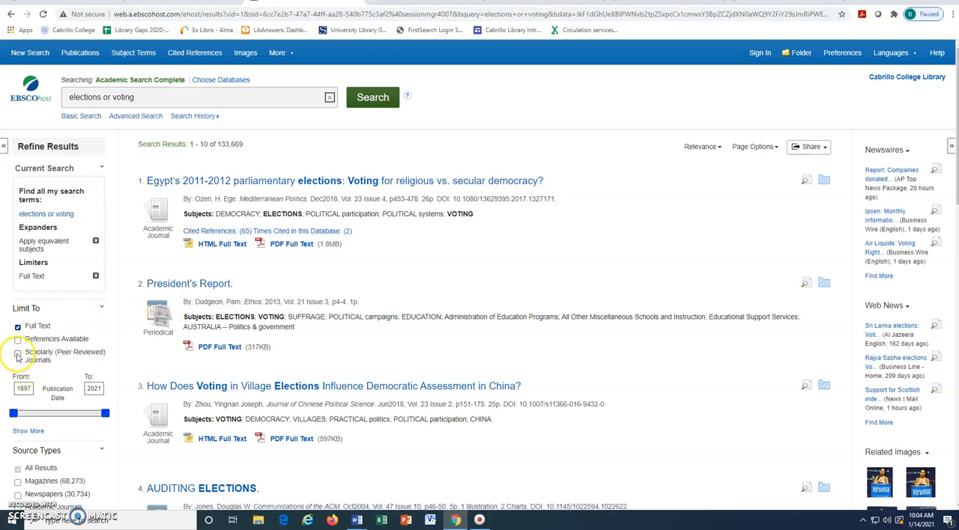
left_click(18, 352)
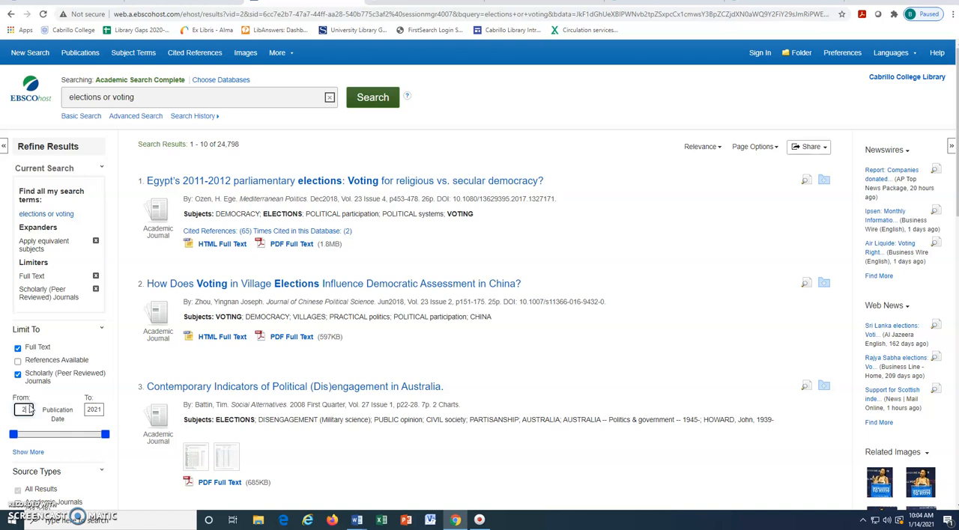
type("2015")
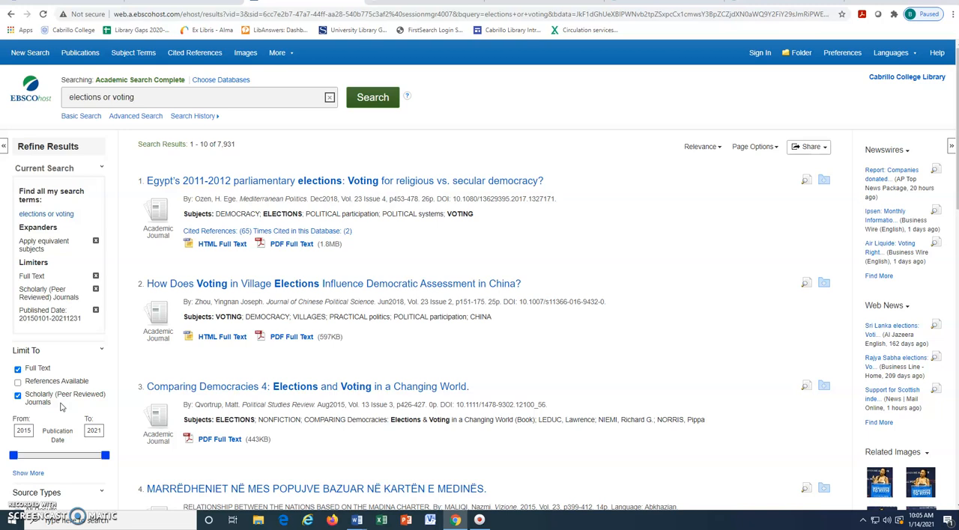
scroll("down", 3)
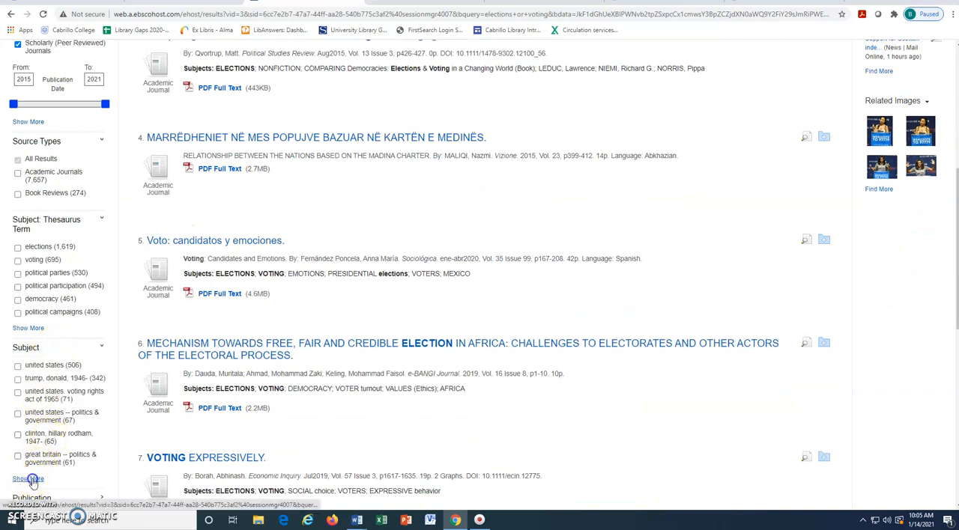
Choose the united states politics & government and presidential elections subjects from the full subject list.
left_click(27, 479)
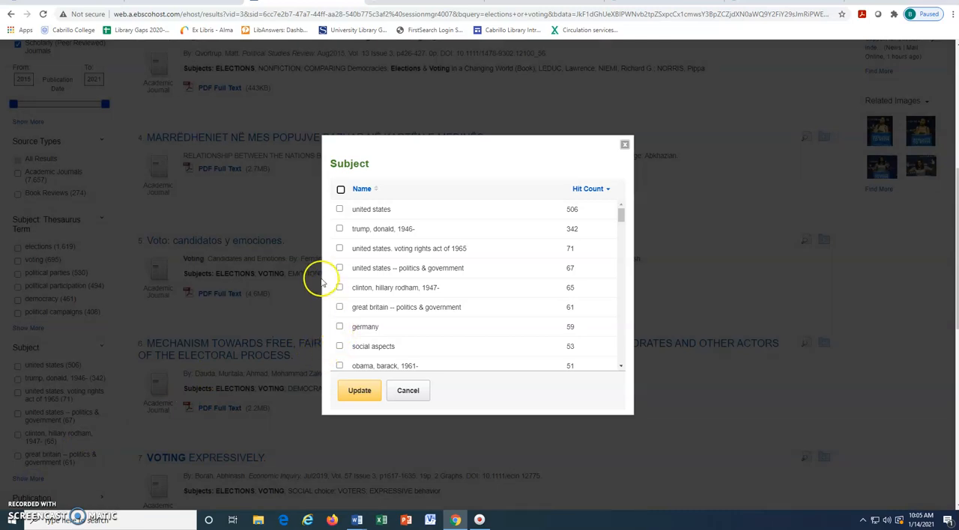
left_click(339, 267)
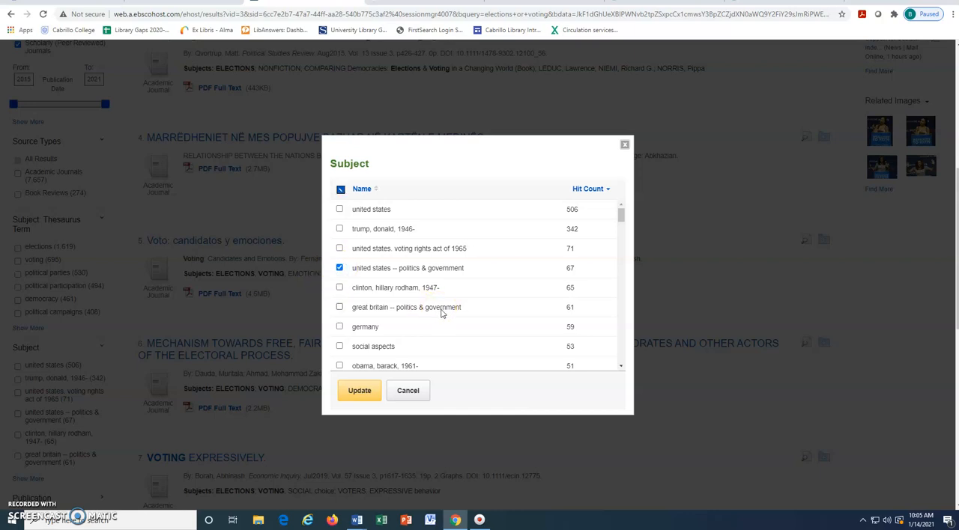
scroll("down", 3)
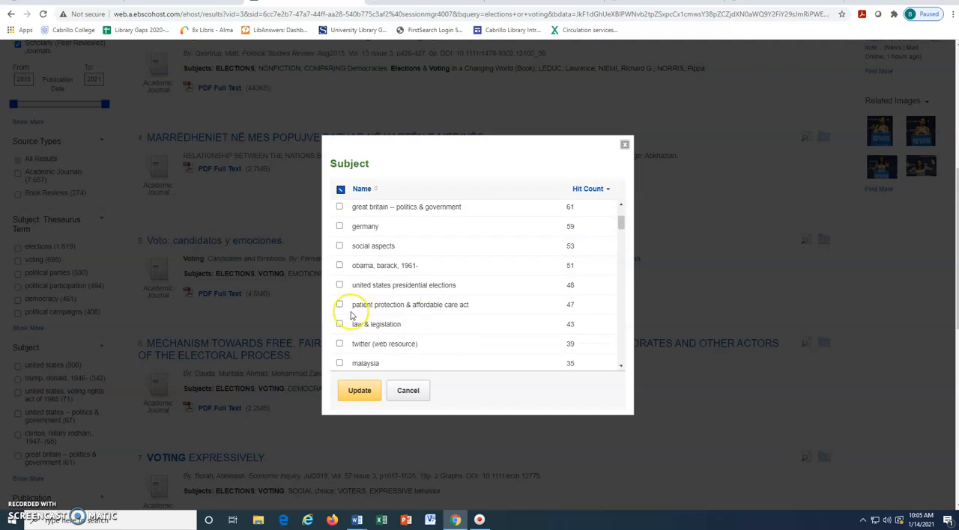
left_click(338, 284)
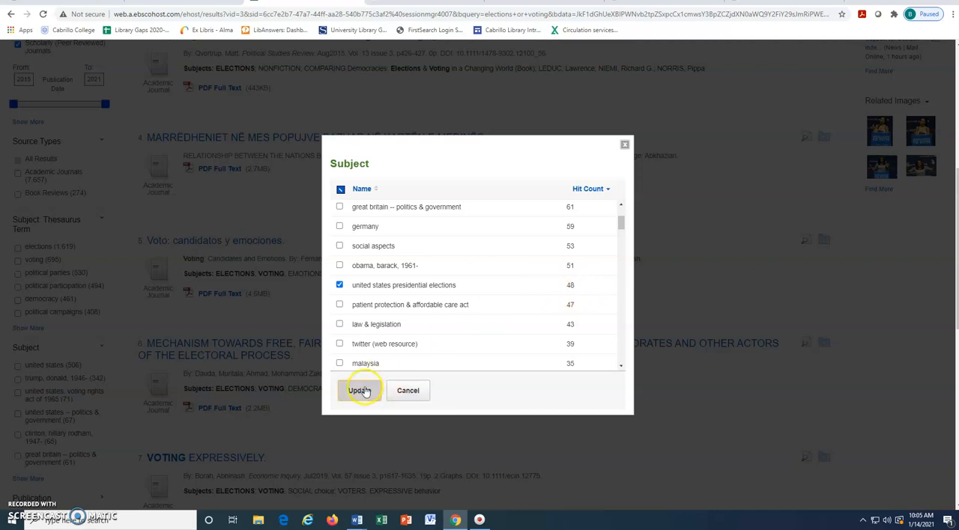
Apply the subject filters, narrowing to 111 results, and view the Voting contagion article's detailed record.
left_click(359, 389)
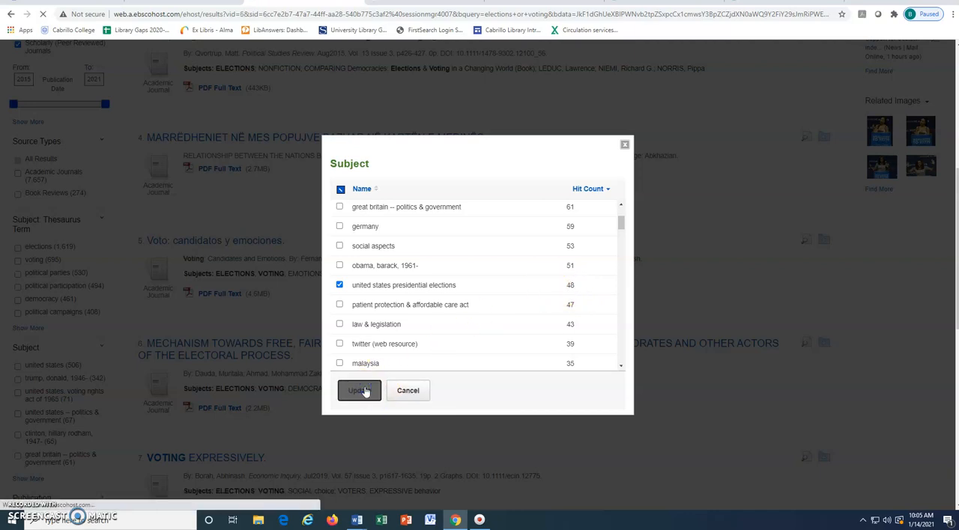
left_click(360, 389)
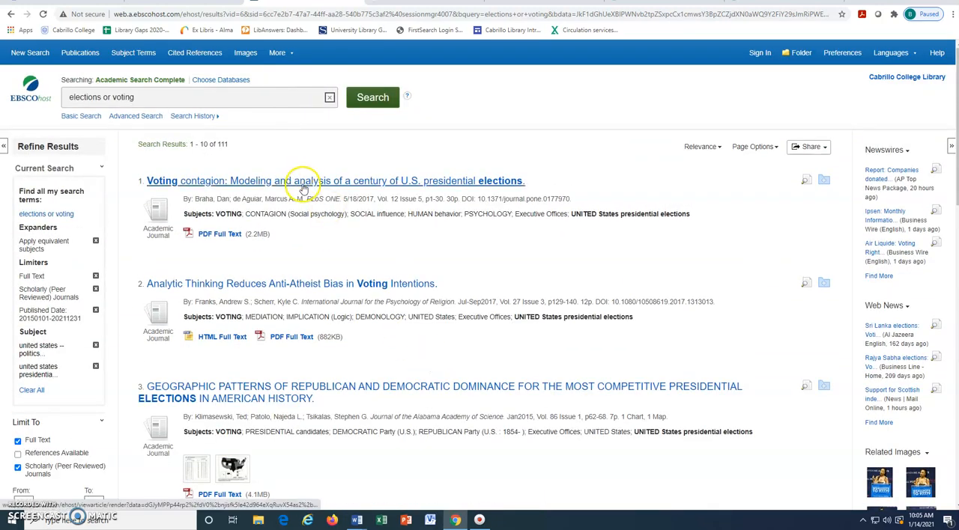
left_click(335, 180)
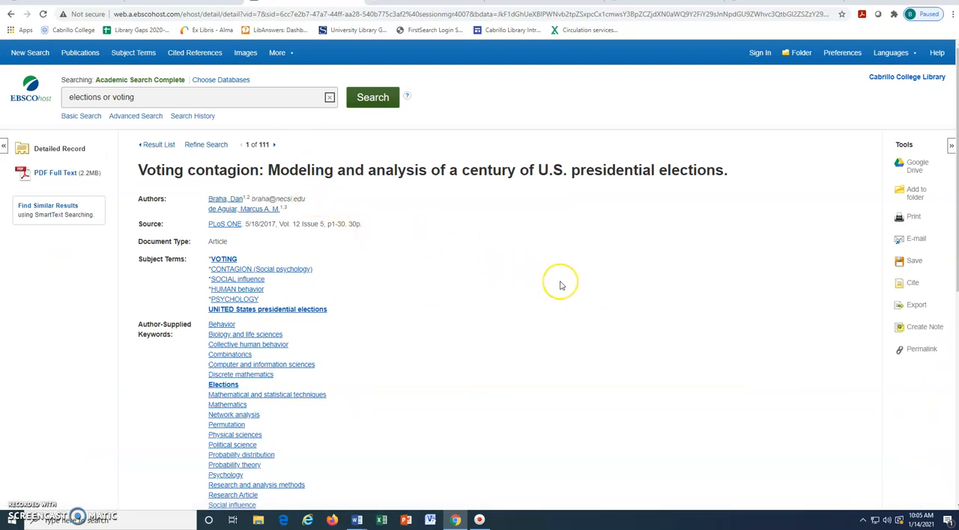
scroll("down", 3)
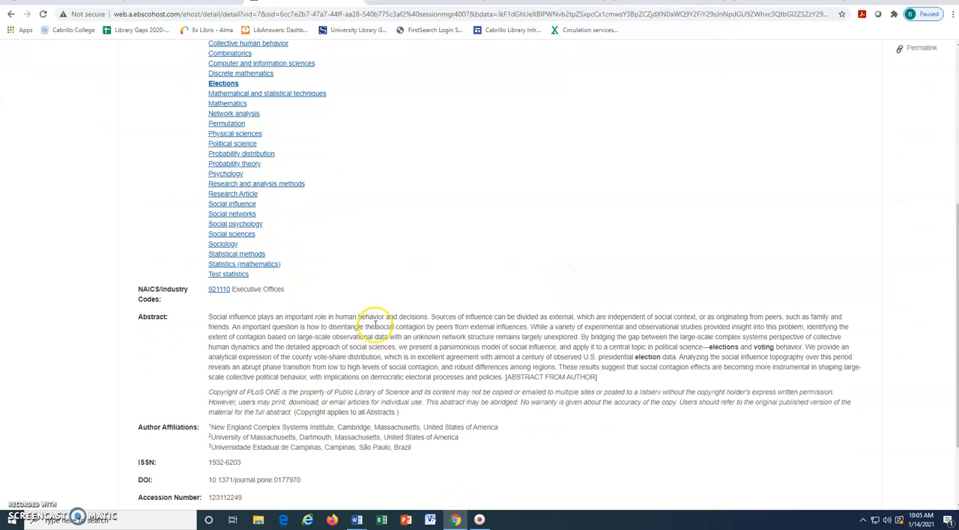
mouse_move(402, 296)
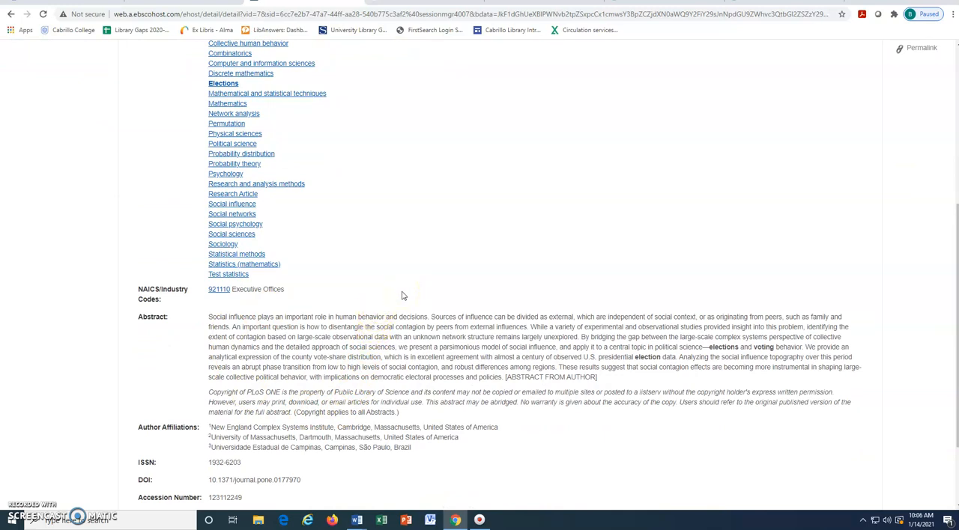
mouse_move(399, 295)
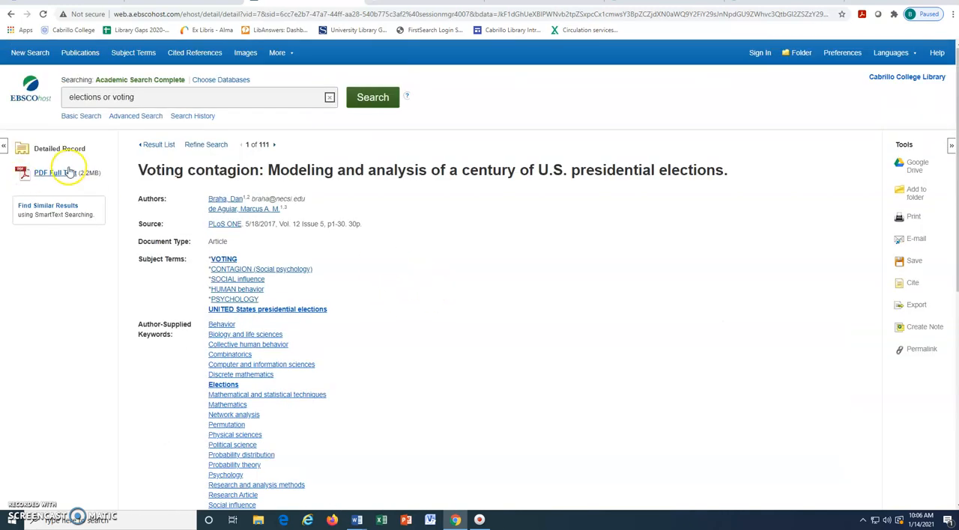
mouse_move(54, 172)
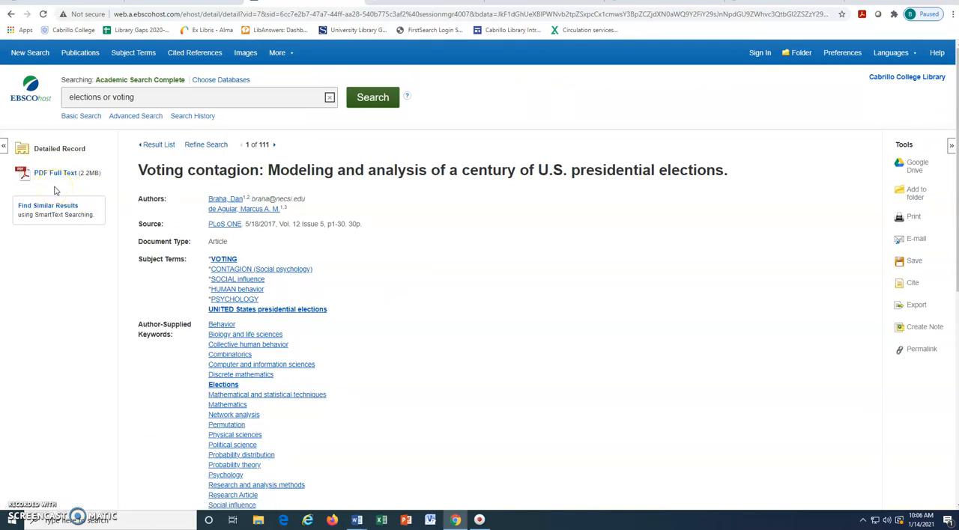
mouse_move(911, 231)
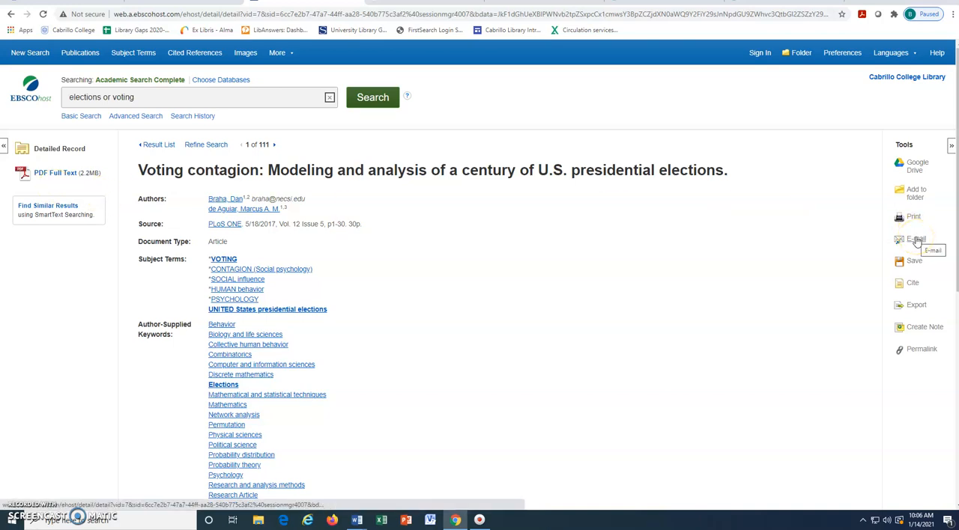
mouse_move(677, 359)
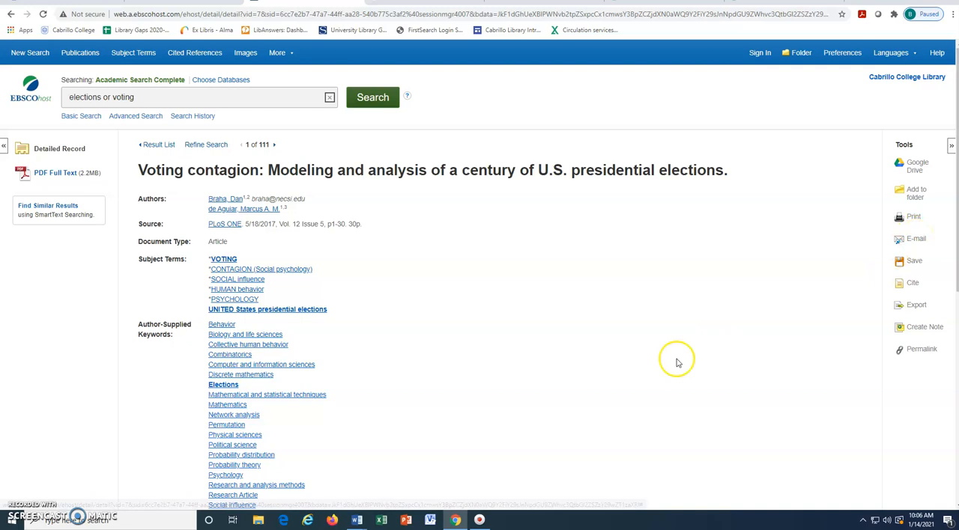
mouse_move(290, 428)
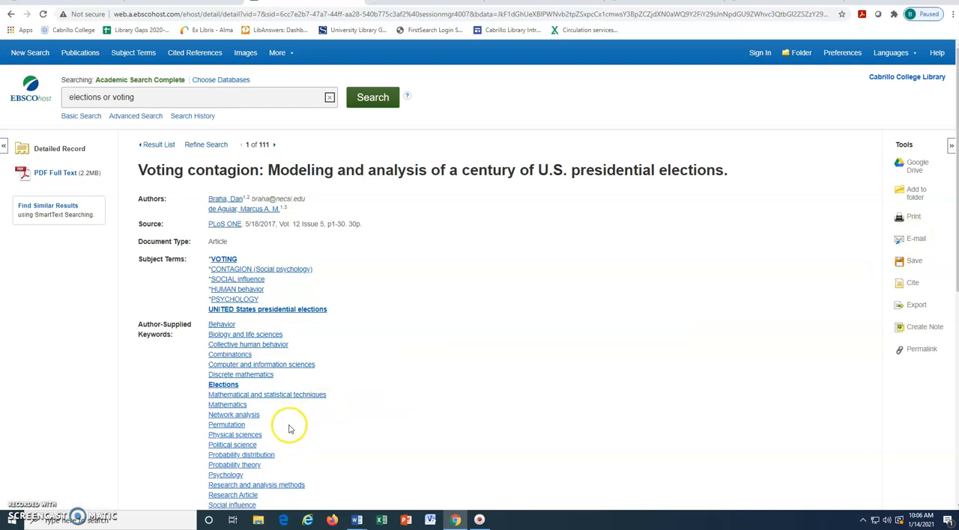